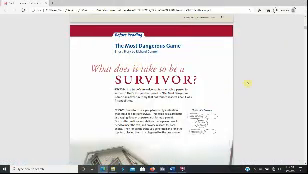
{"action": "scroll", "scroll_direction": "down", "scroll_amount": 3}
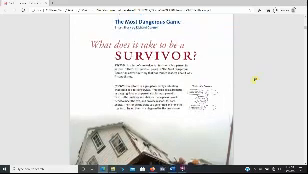
{"action": "scroll", "scroll_direction": "down", "scroll_amount": 3}
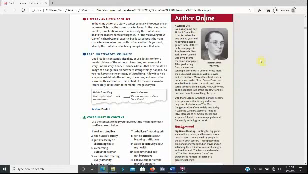
{"action": "scroll", "scroll_direction": "down", "scroll_amount": 3}
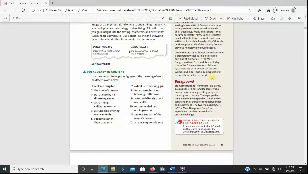
{"action": "scroll", "scroll_direction": "down", "scroll_amount": 3}
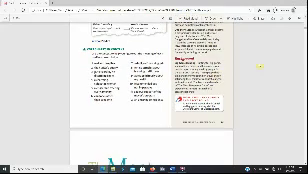
{"action": "scroll", "scroll_direction": "down", "scroll_amount": 3}
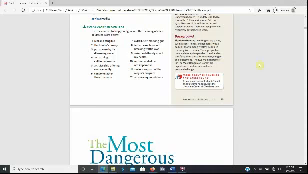
{"action": "scroll", "scroll_direction": "down", "scroll_amount": 3}
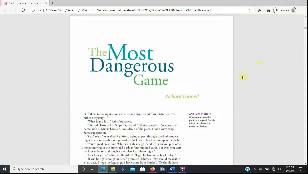
{"action": "scroll", "scroll_direction": "down", "scroll_amount": 3}
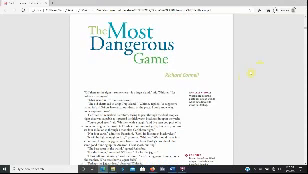
{"action": "scroll", "scroll_direction": "down", "scroll_amount": 3}
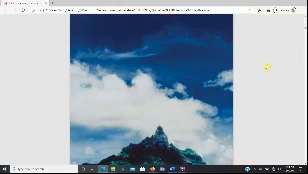
{"action": "scroll", "scroll_direction": "down", "scroll_amount": 3}
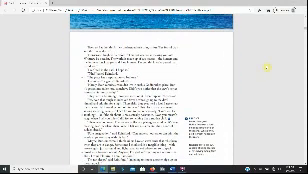
{"action": "scroll", "scroll_direction": "down", "scroll_amount": 3}
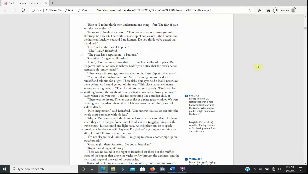
{"action": "scroll", "scroll_direction": "down", "scroll_amount": 3}
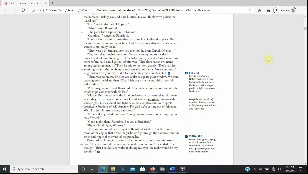
{"action": "scroll", "scroll_direction": "down", "scroll_amount": 3}
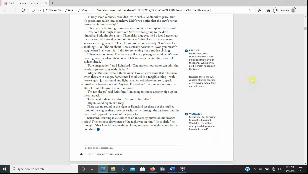